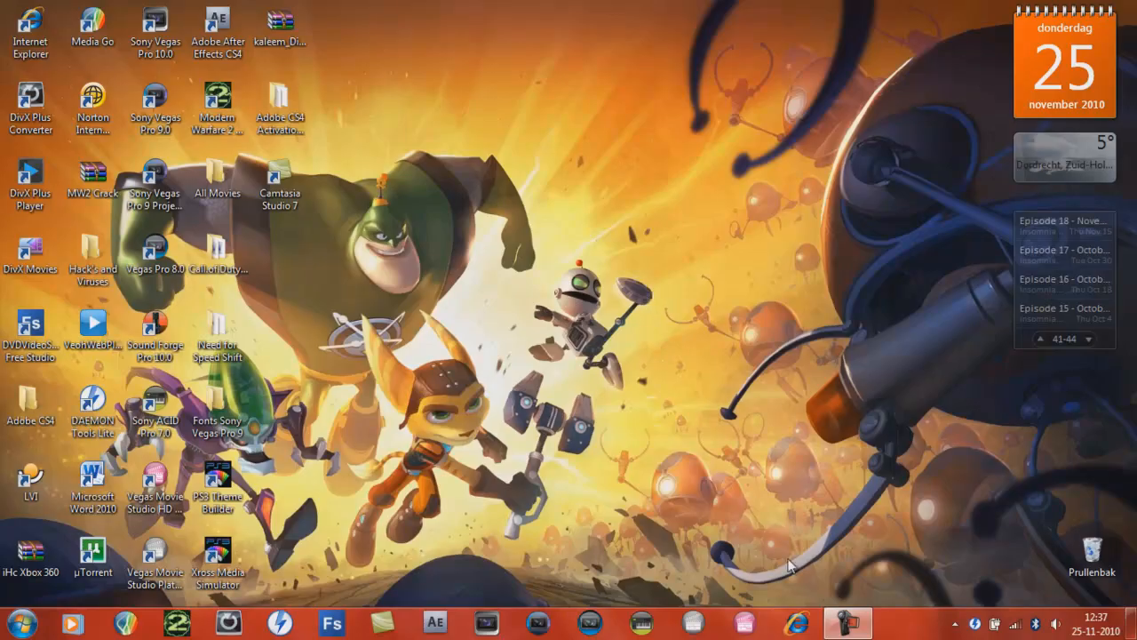
Start Microsoft Word 2010 from the Start menu's program list, opening a blank document.
left_click(1071, 339)
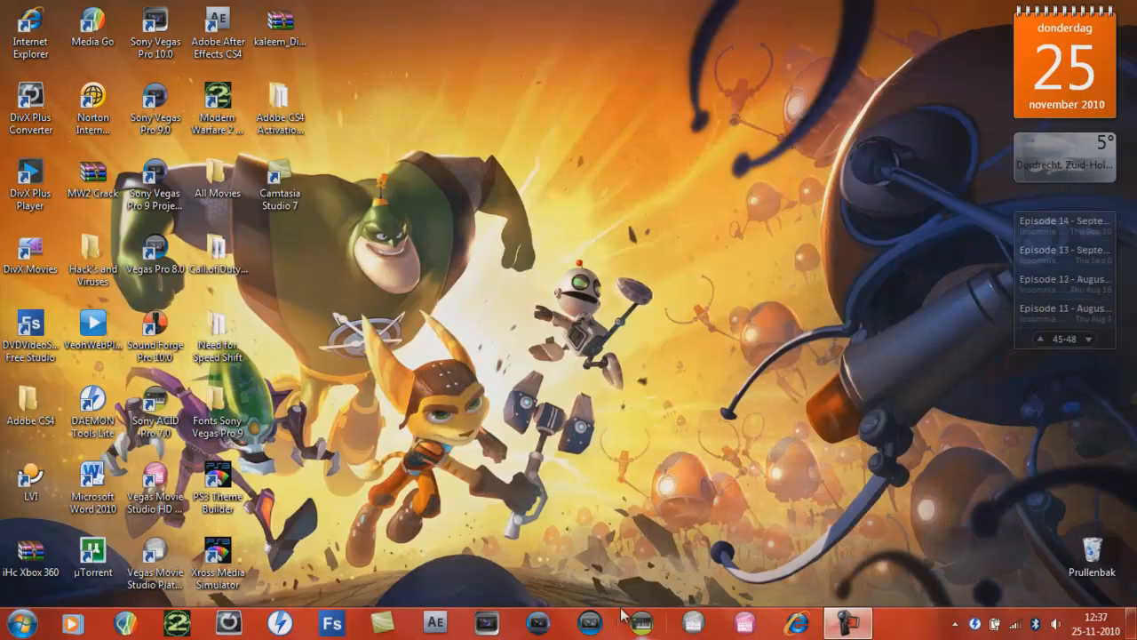
left_click(218, 564)
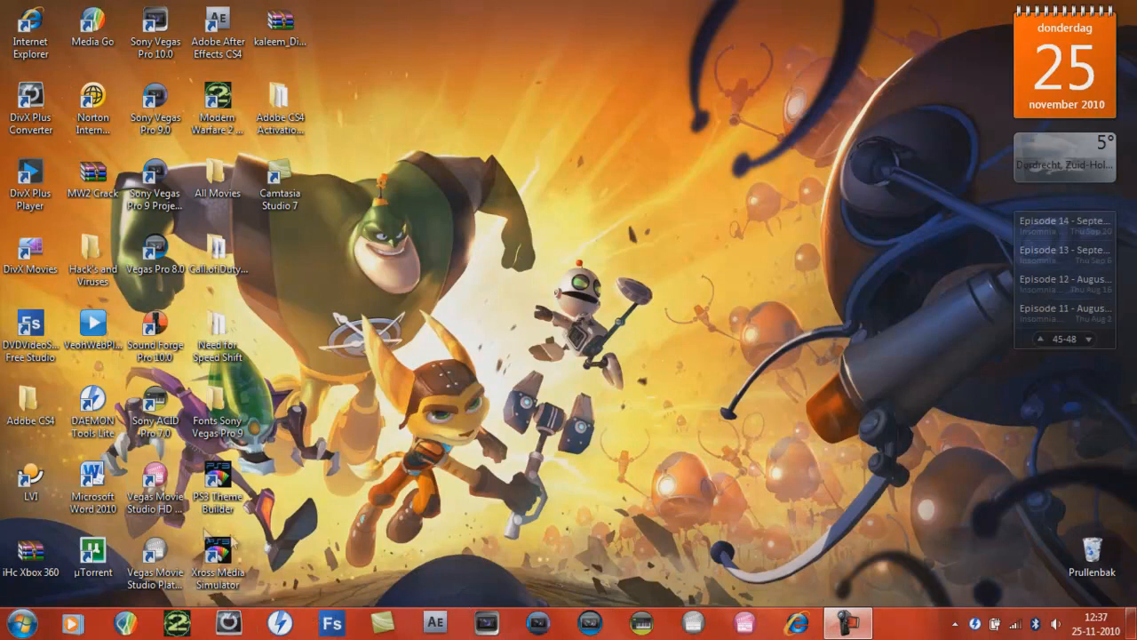
left_click(93, 94)
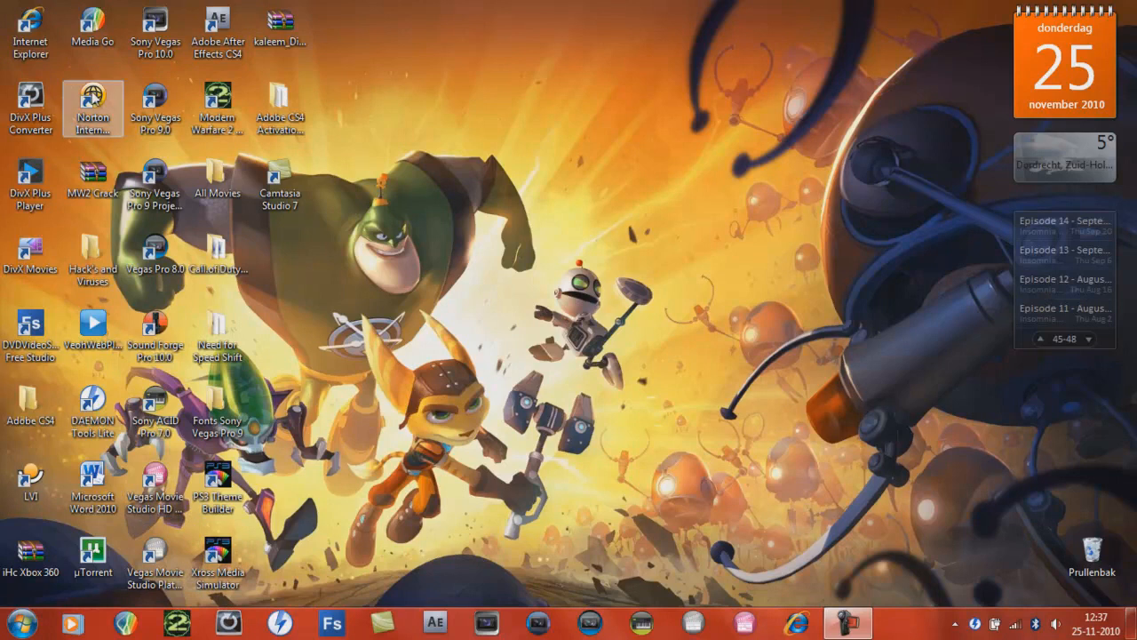
left_click(31, 31)
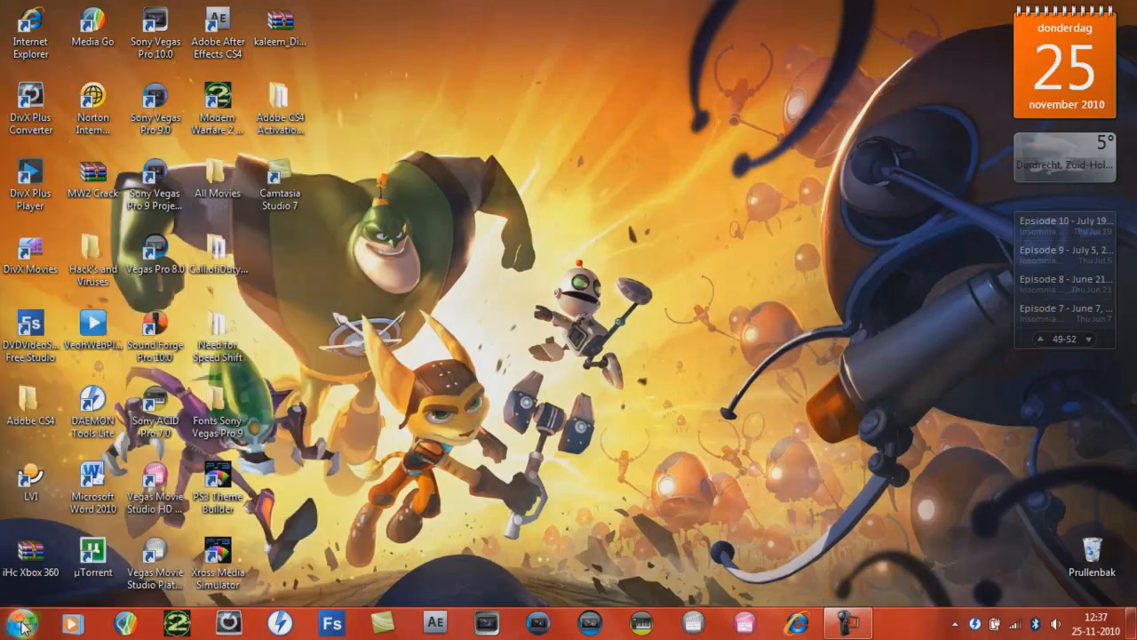
left_click(12, 621)
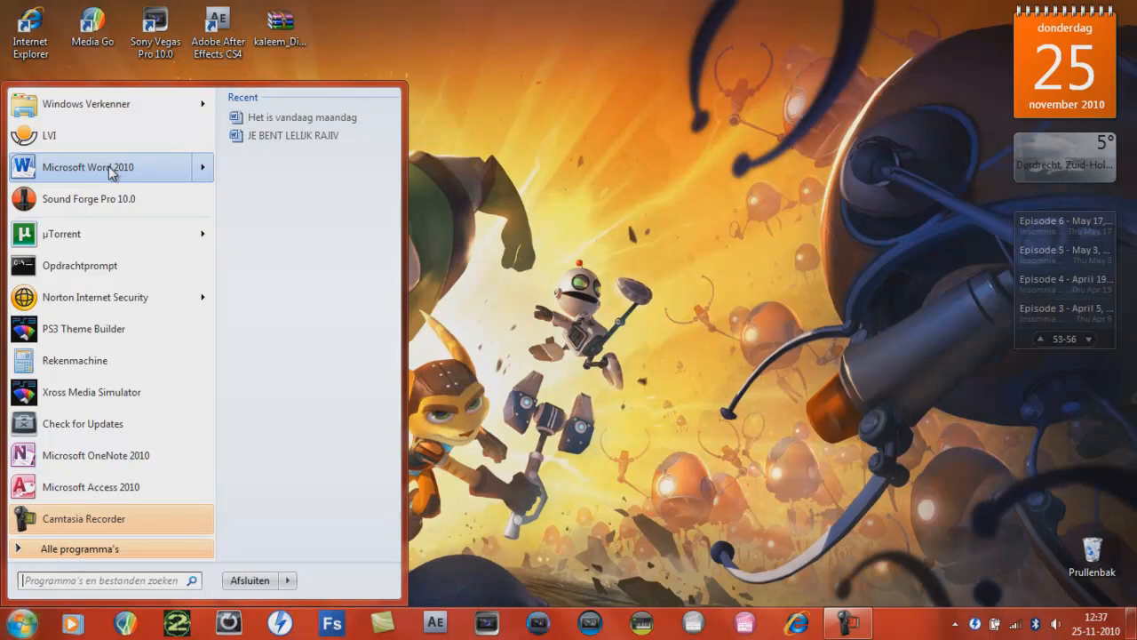
mouse_move(101, 198)
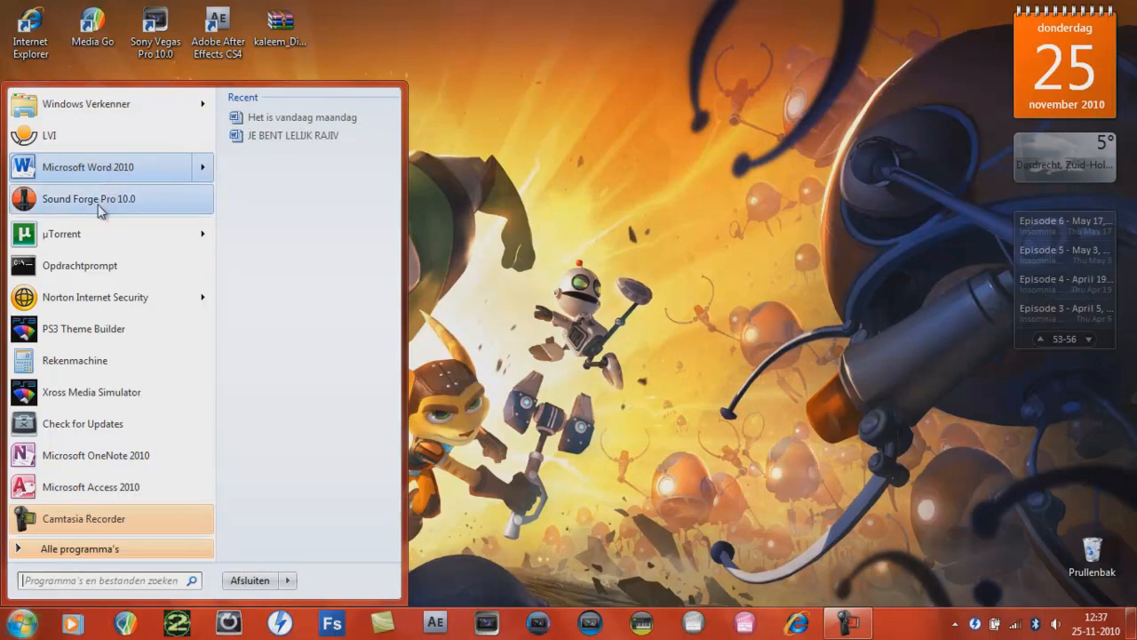
mouse_move(102, 175)
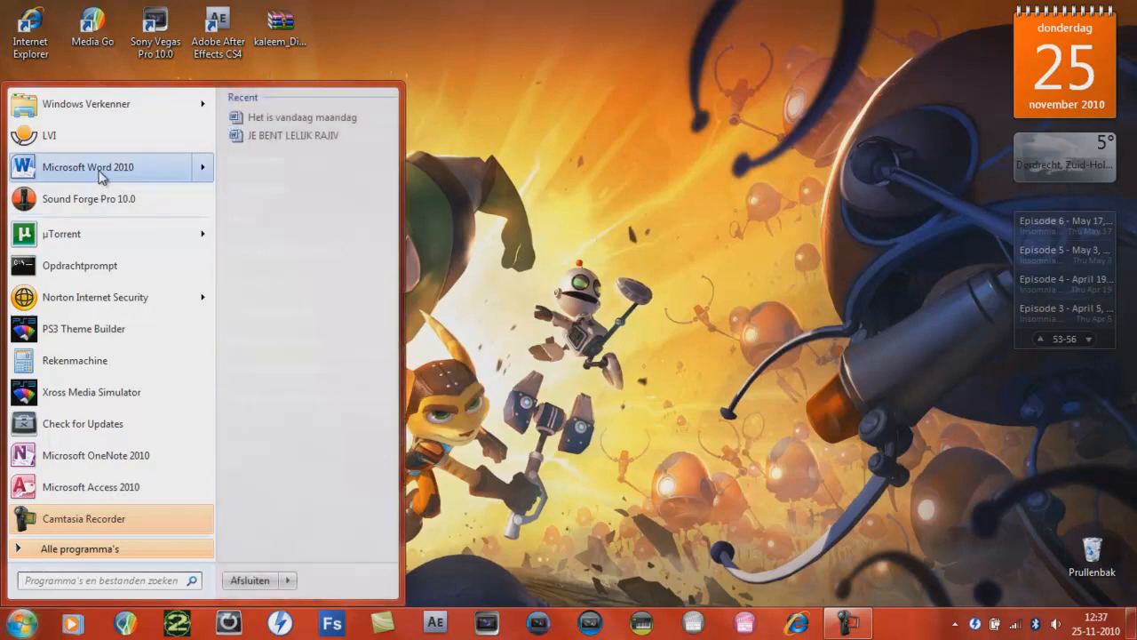
left_click(87, 167)
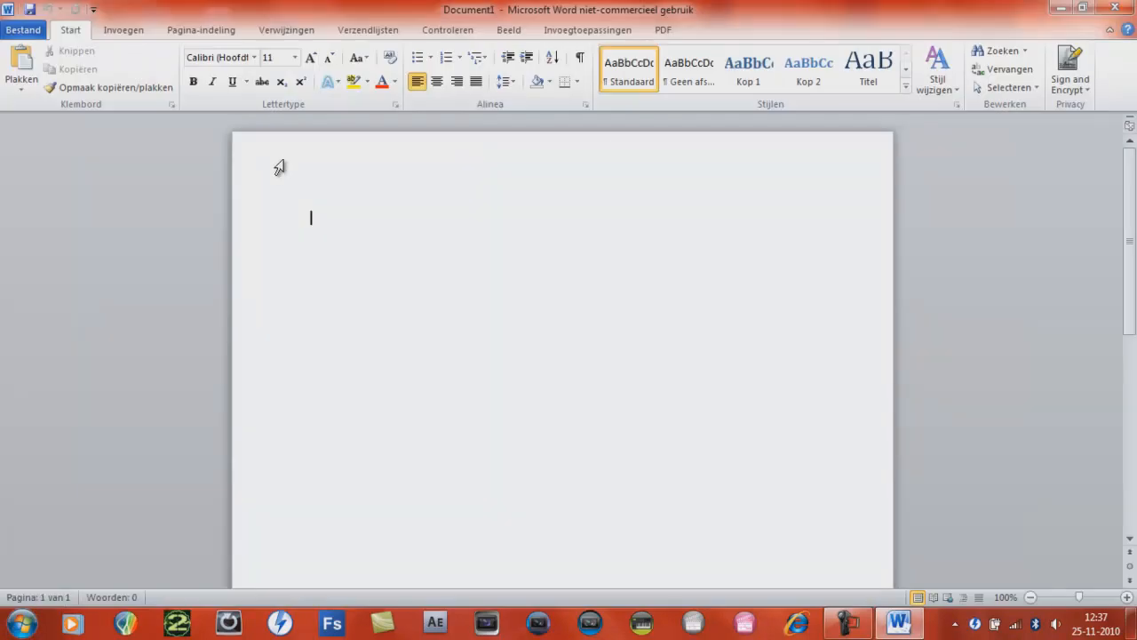
mouse_move(124, 29)
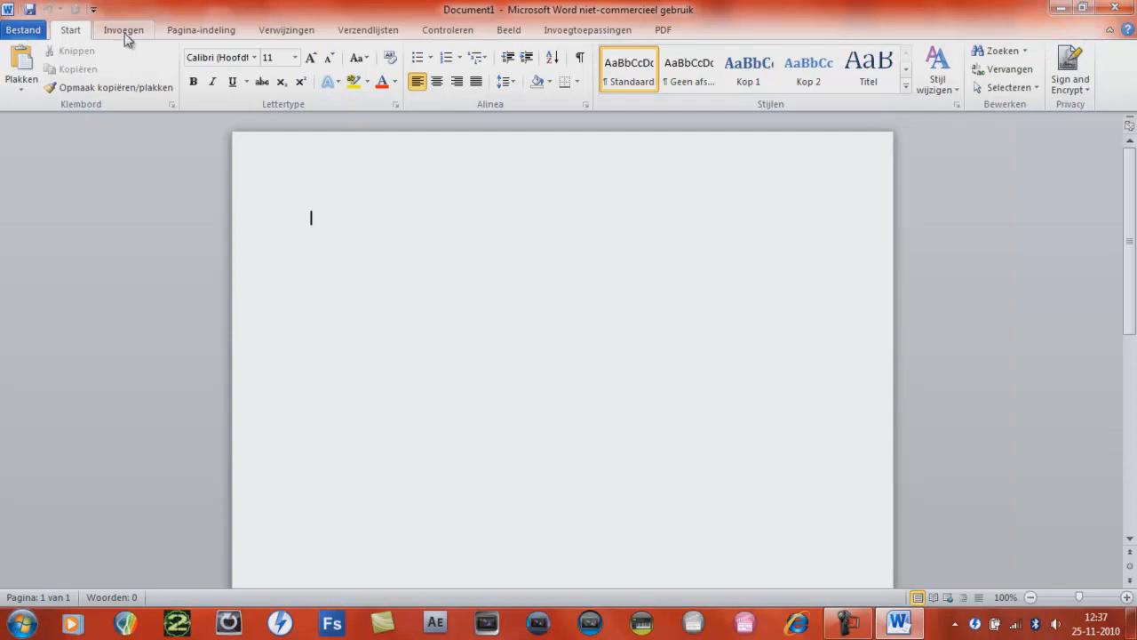
mouse_move(94, 40)
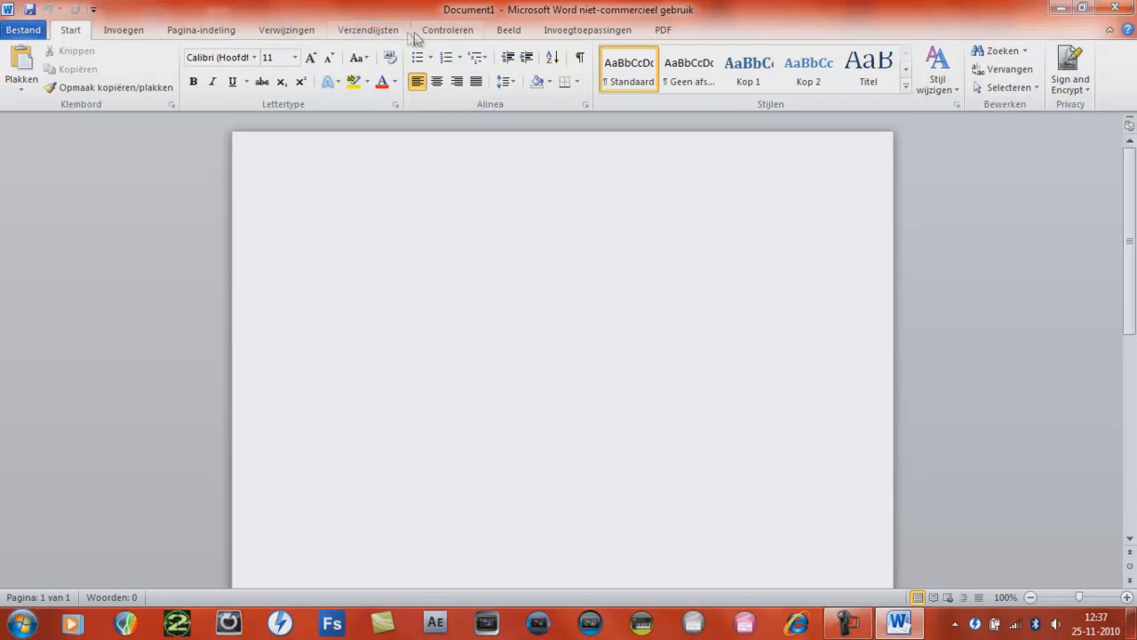
mouse_move(675, 41)
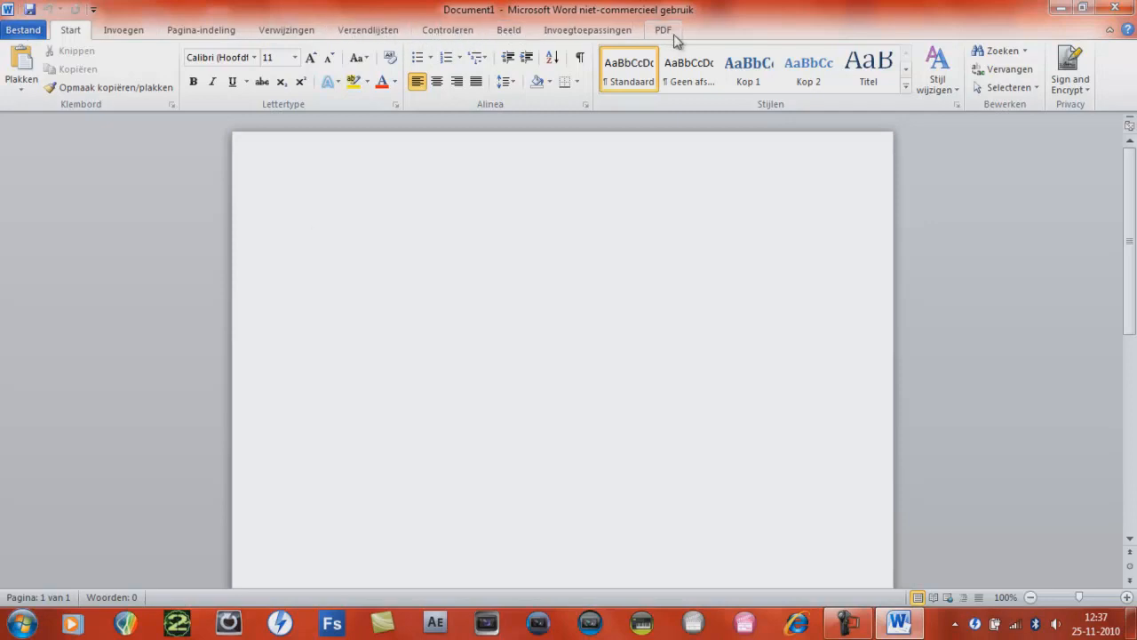
Switch the ribbon to the Invoegen (Insert) tab.
left_click(310, 218)
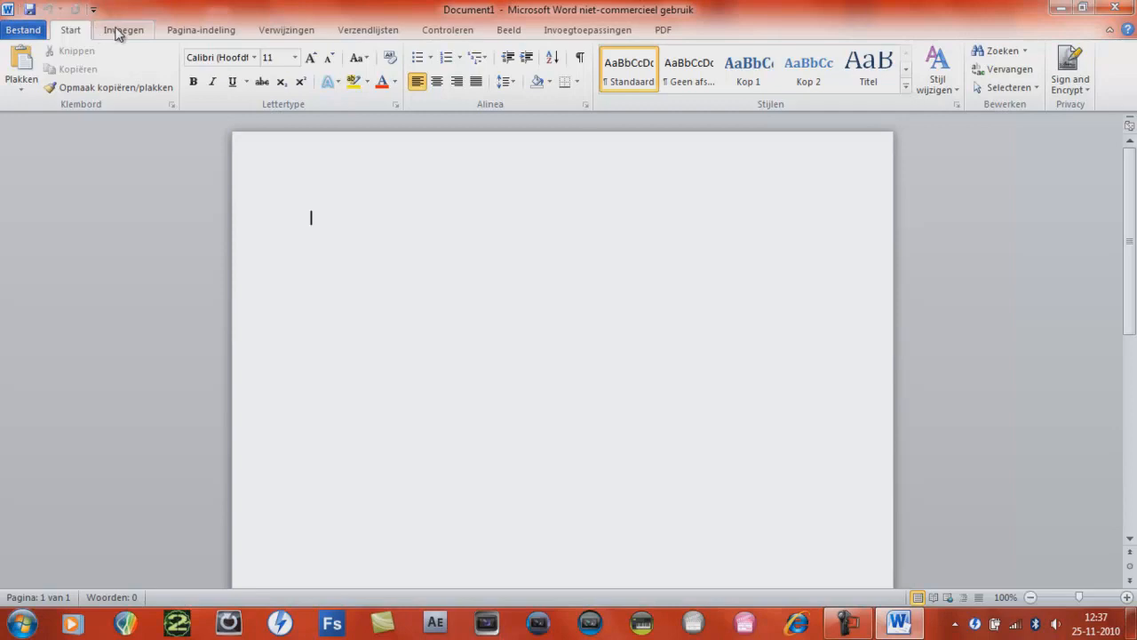
left_click(122, 30)
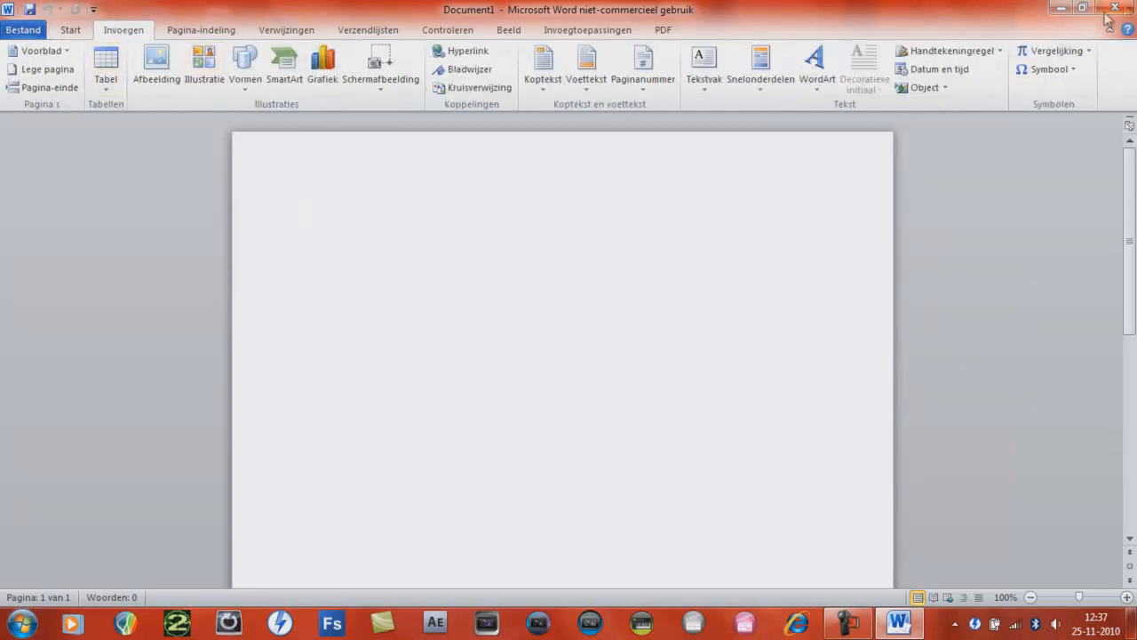
mouse_move(924, 87)
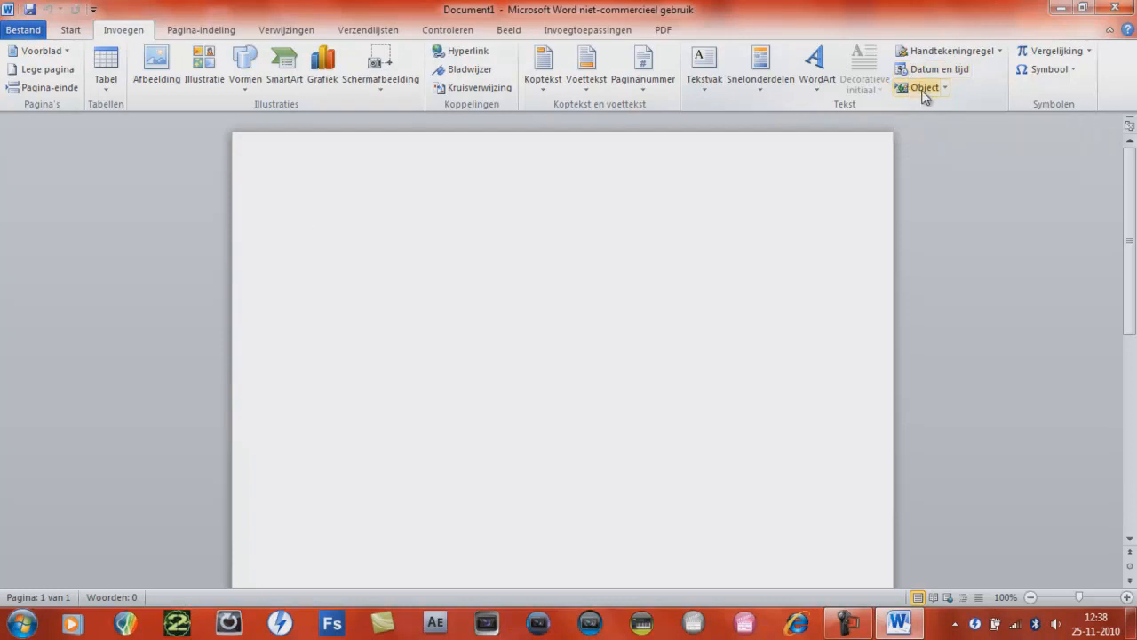
Embed command.com from file as an object through the Object dialog.
left_click(924, 87)
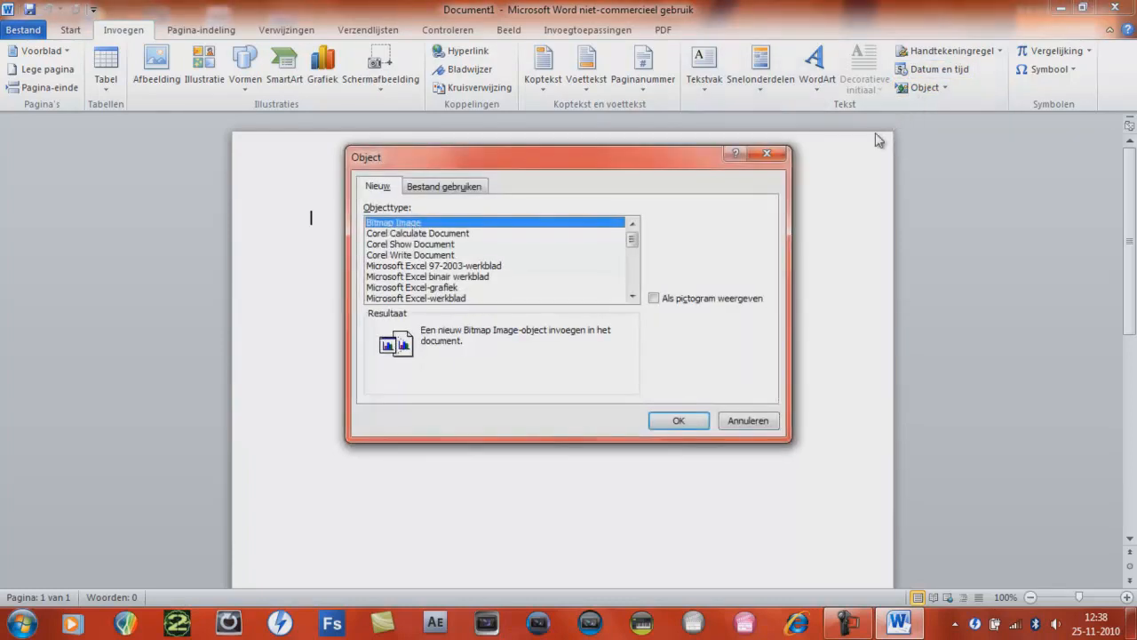
mouse_move(504, 182)
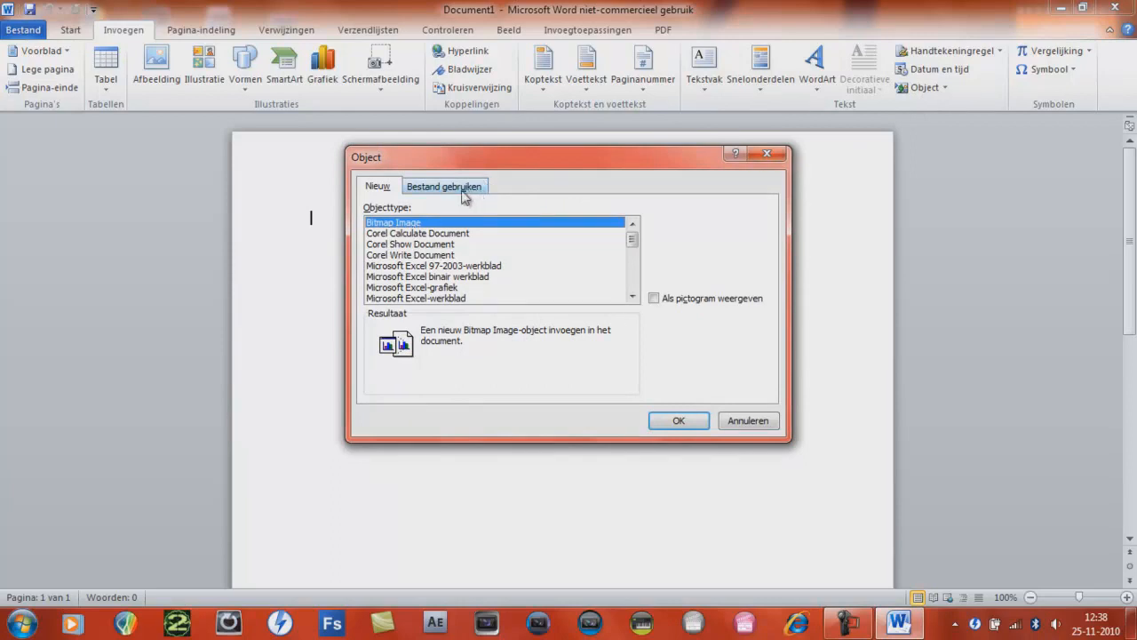
left_click(444, 186)
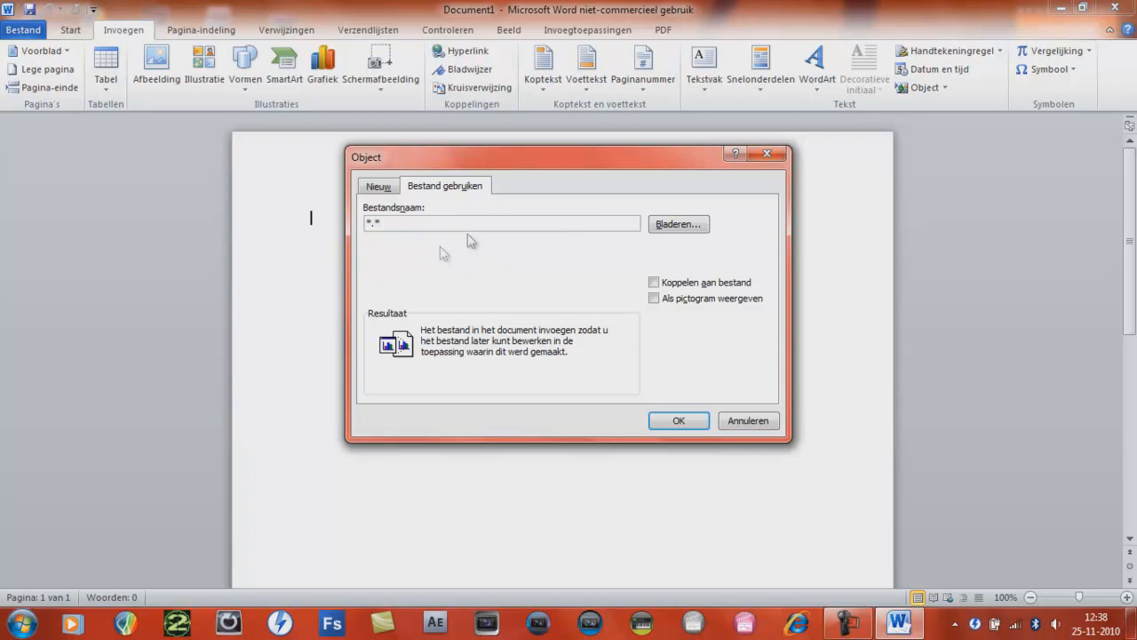
left_click(501, 223)
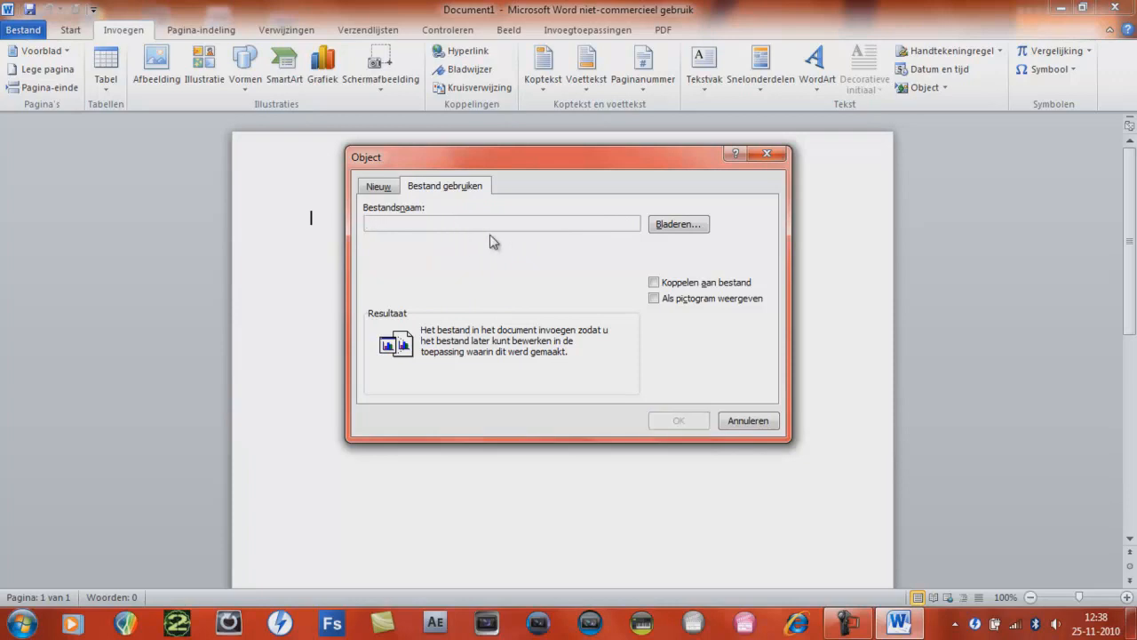
left_click(500, 223)
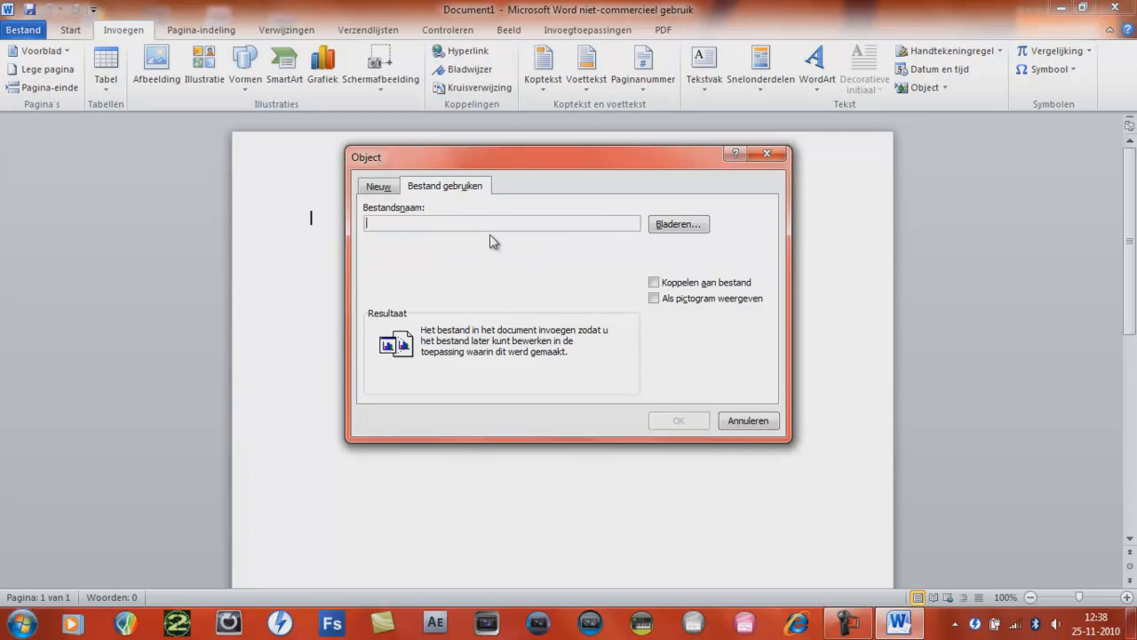
type("commi")
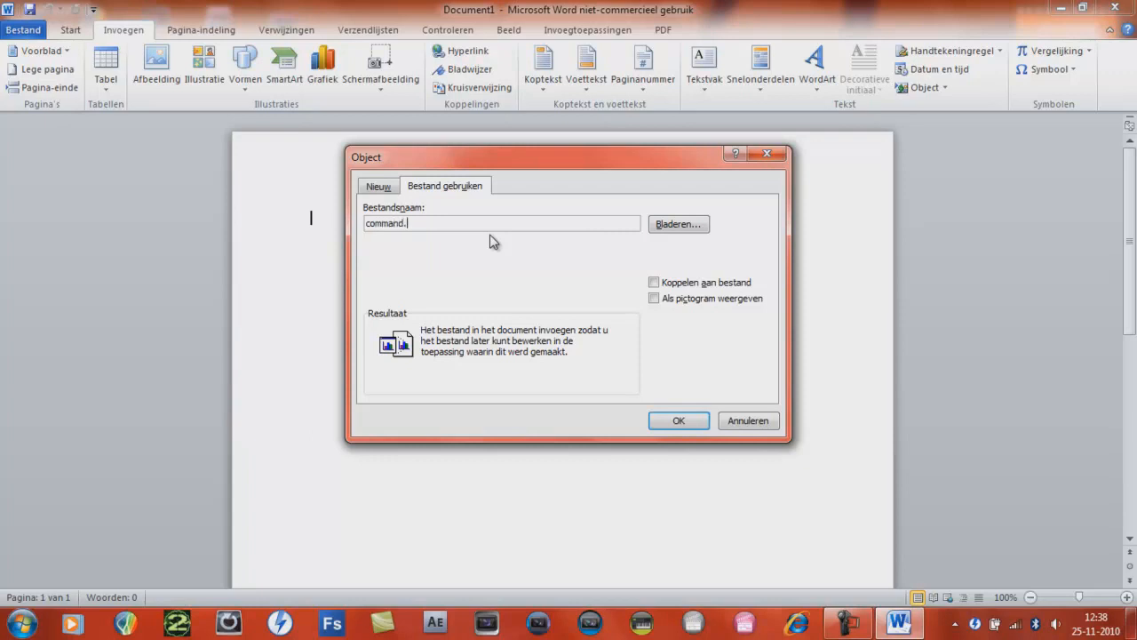
type("co")
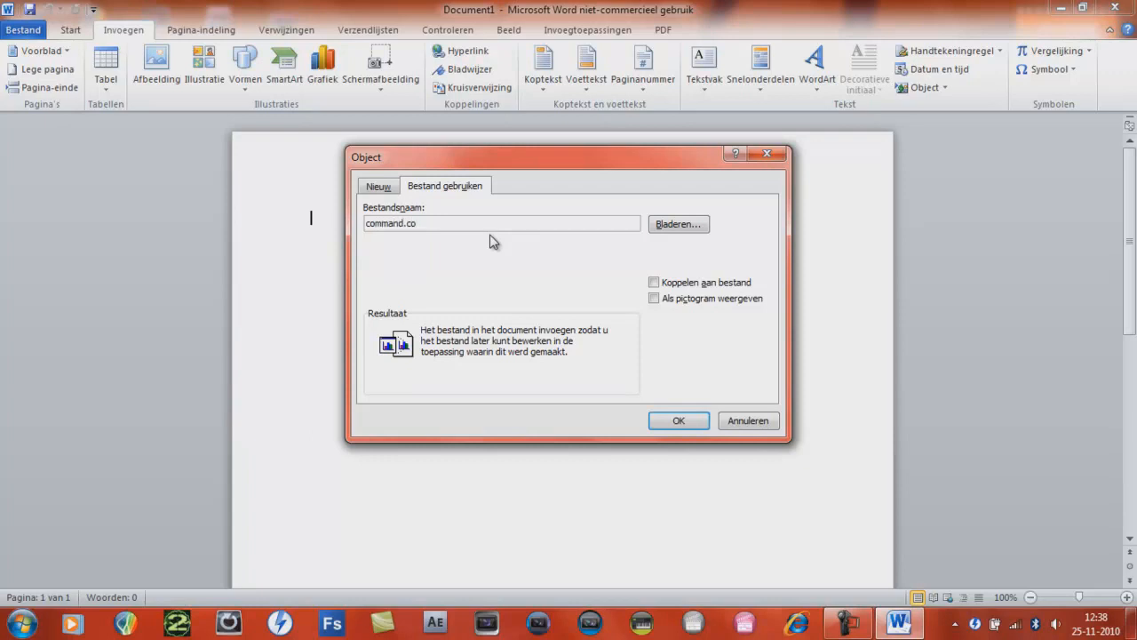
type("m")
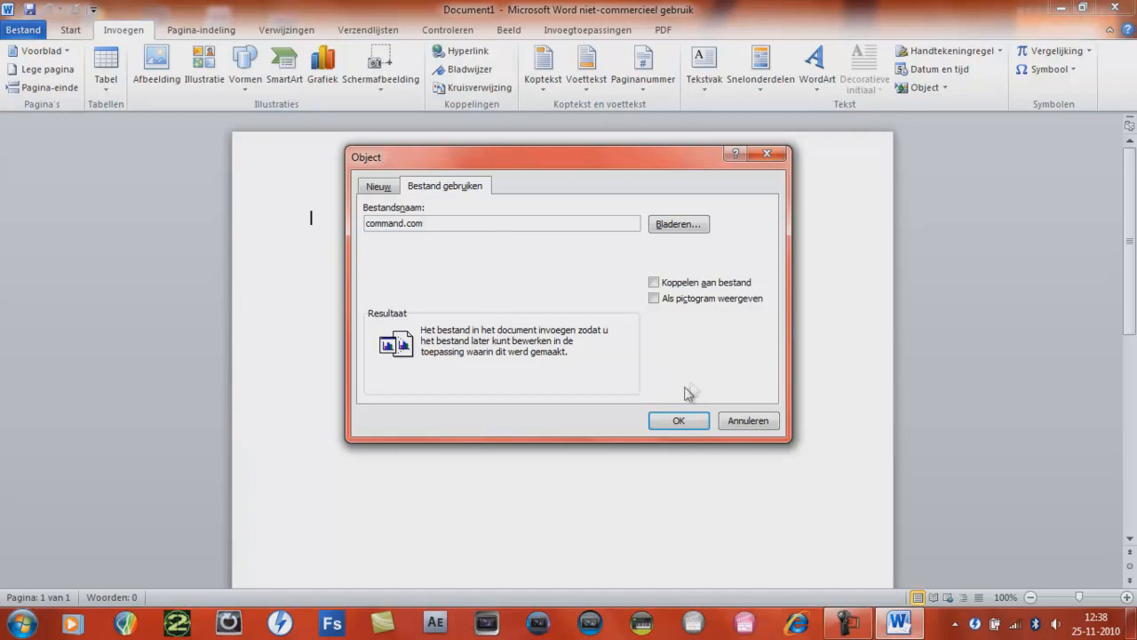
left_click(678, 420)
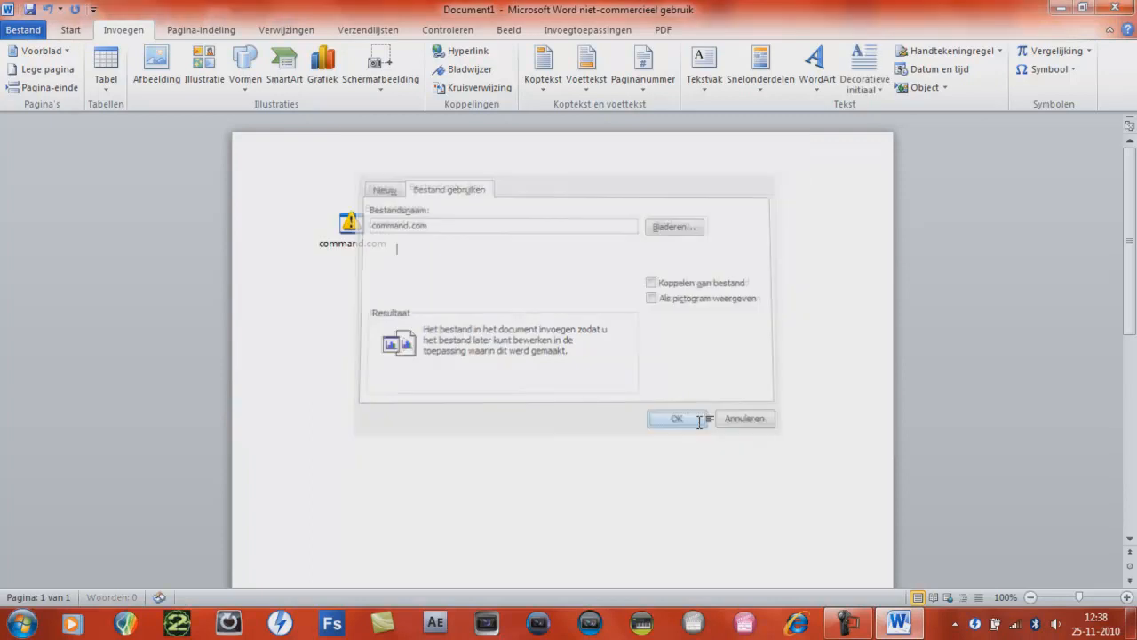
left_click(676, 418)
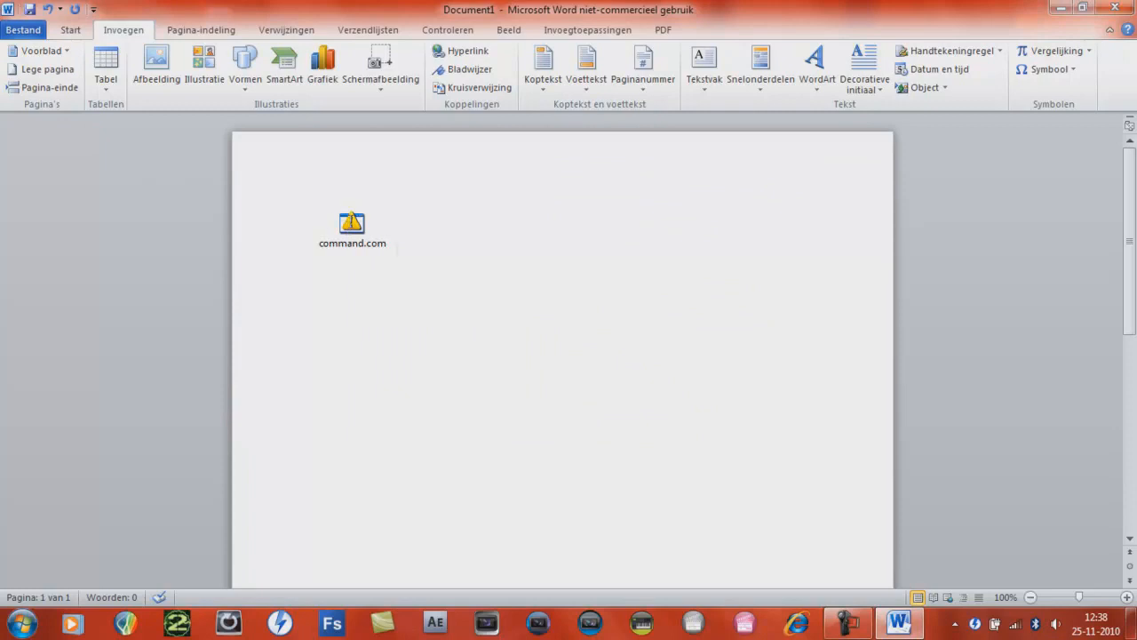
Open the command.com object and confirm the 'Inhoud van pakket openen' warning with OK.
left_click(396, 249)
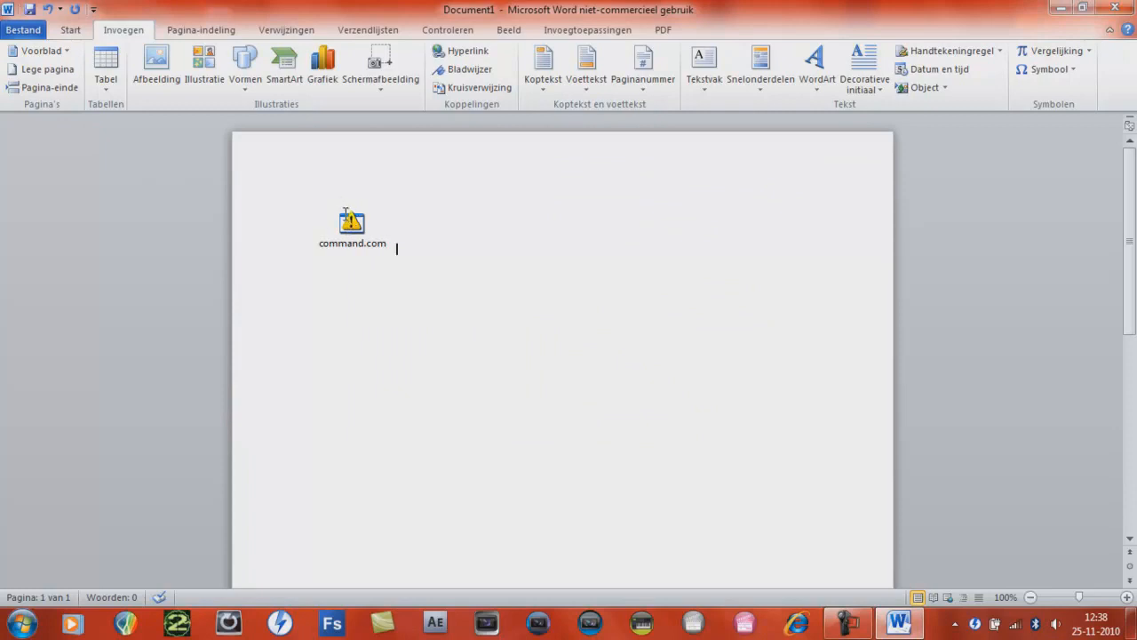
left_click(352, 226)
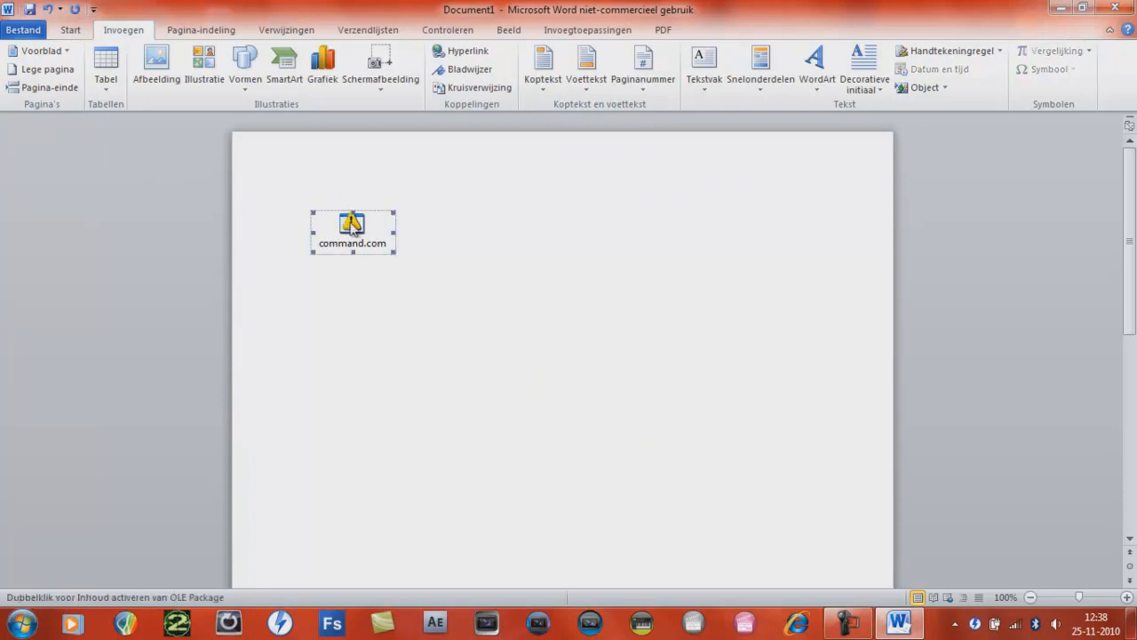
double_click(351, 229)
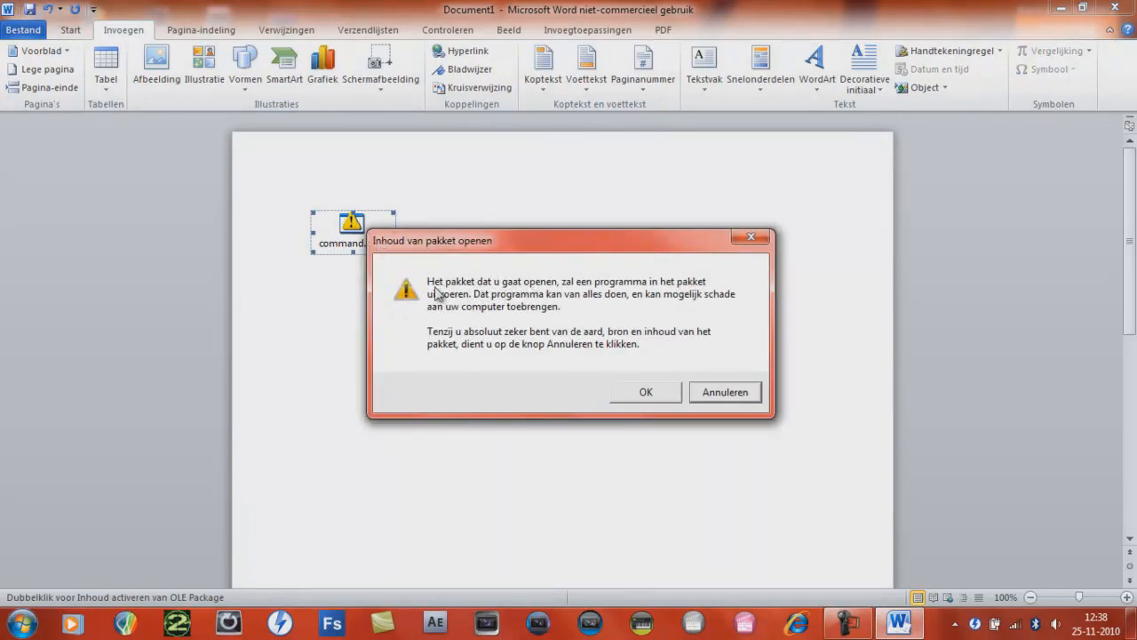
mouse_move(526, 274)
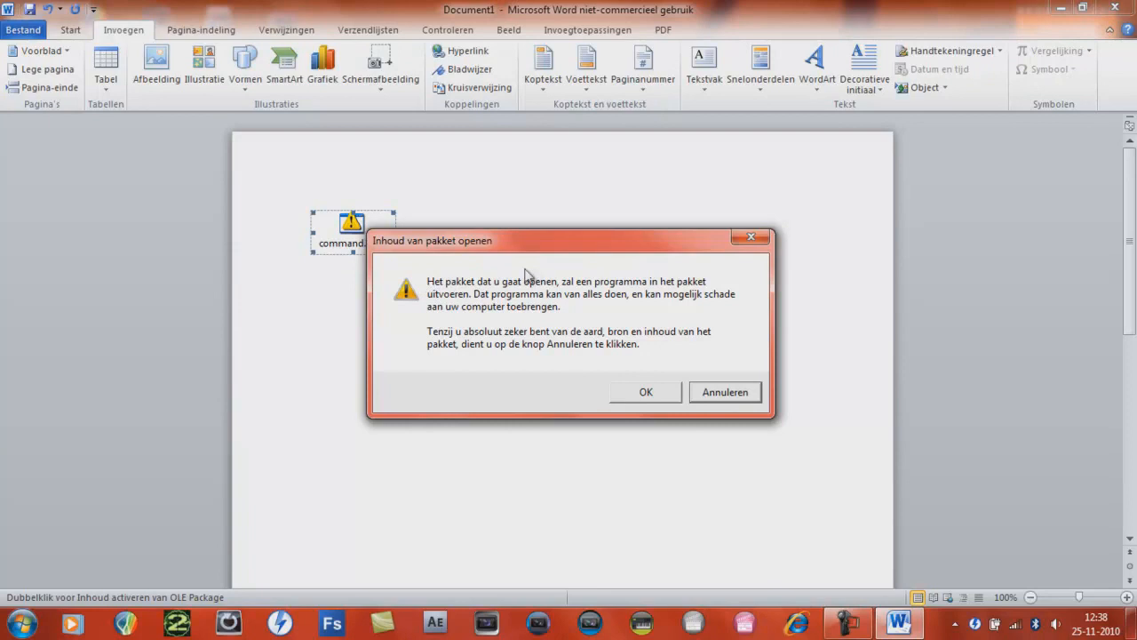
mouse_move(602, 269)
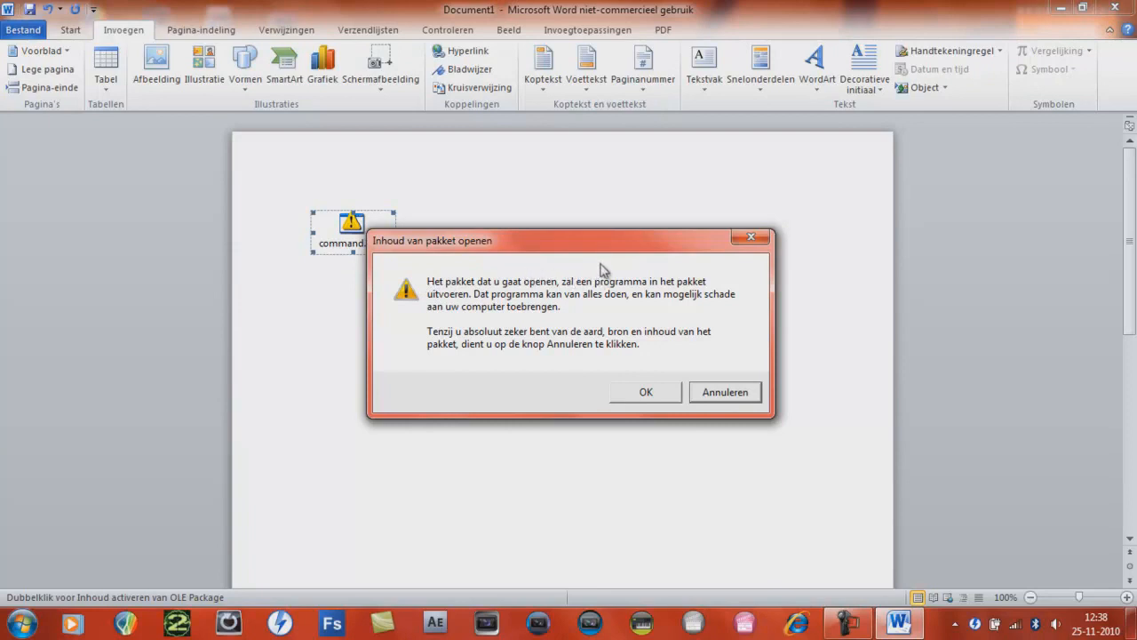
mouse_move(641, 382)
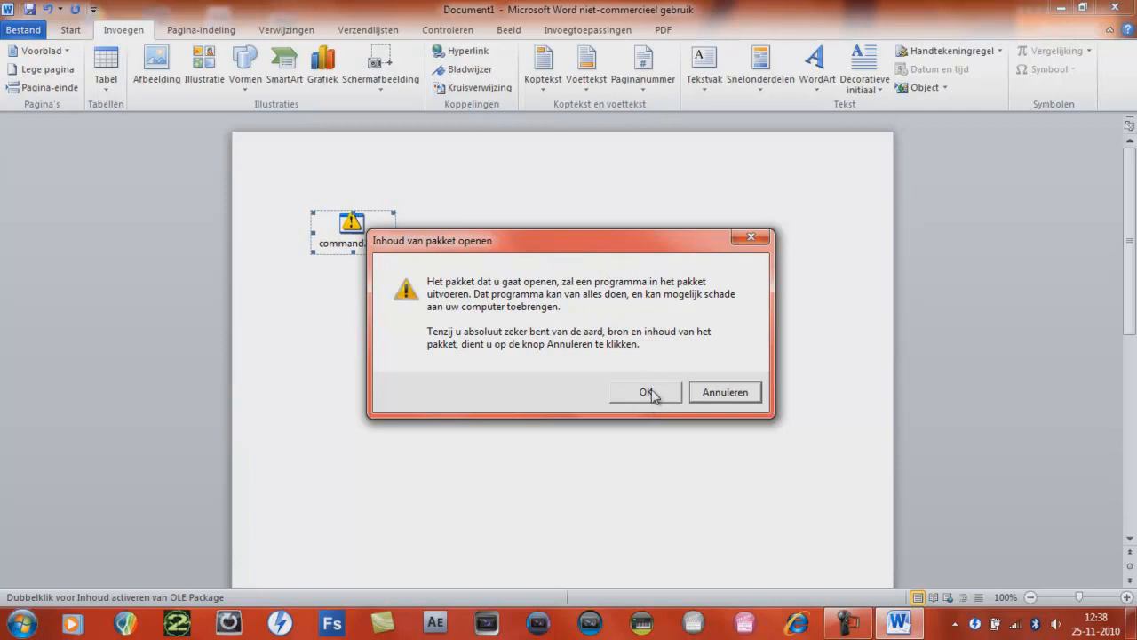
left_click(646, 392)
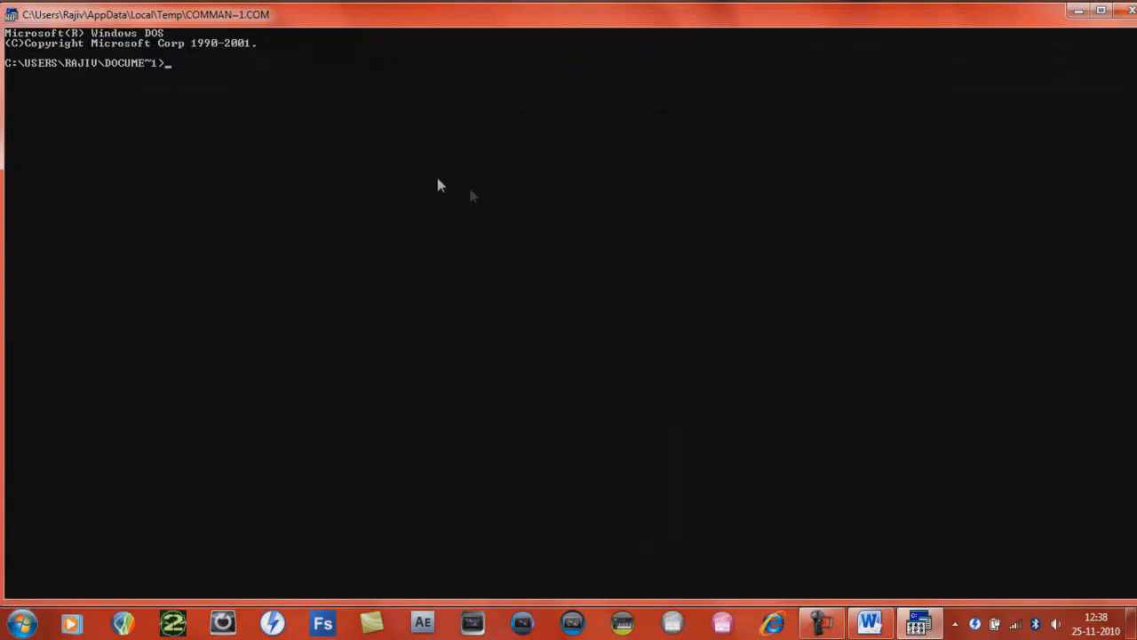
mouse_move(158, 98)
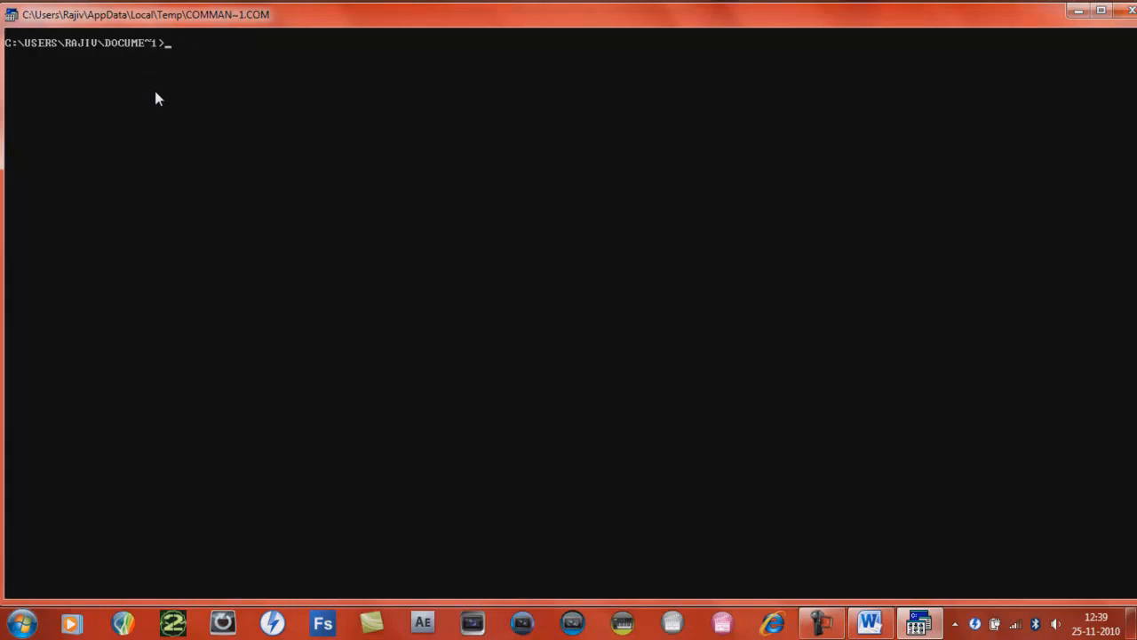
type("attrib")
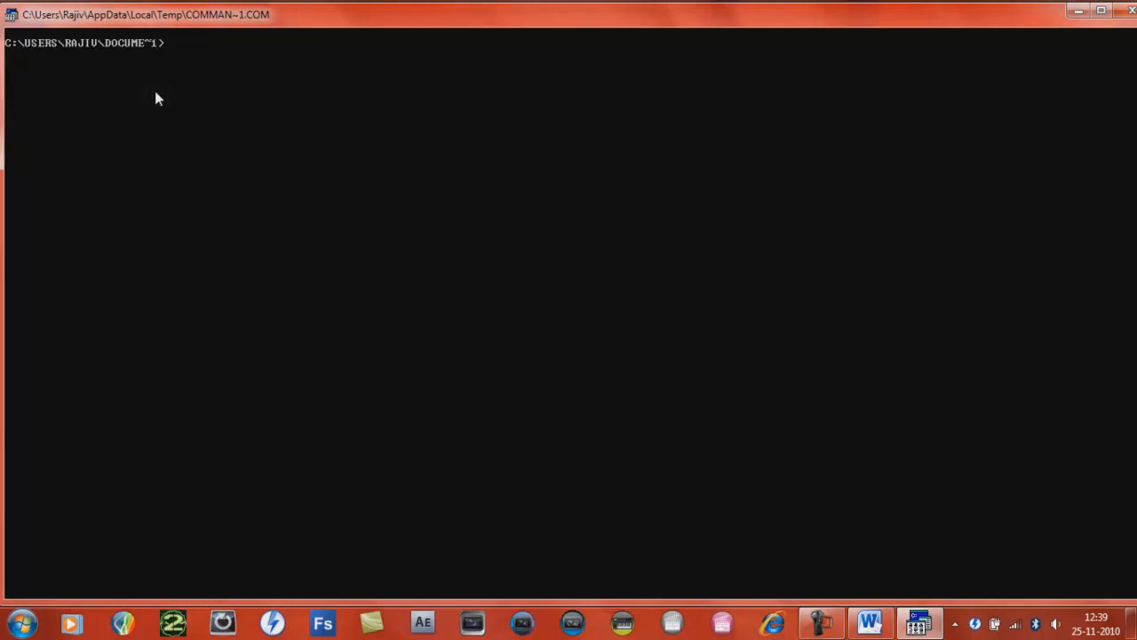
type("tracert")
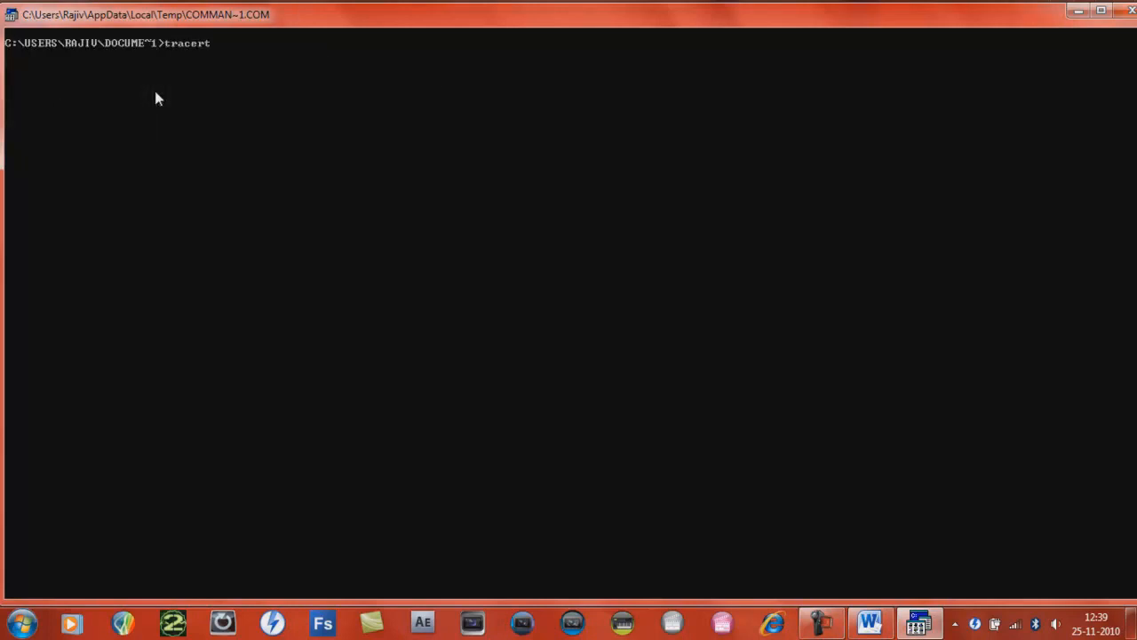
type("www.youtu")
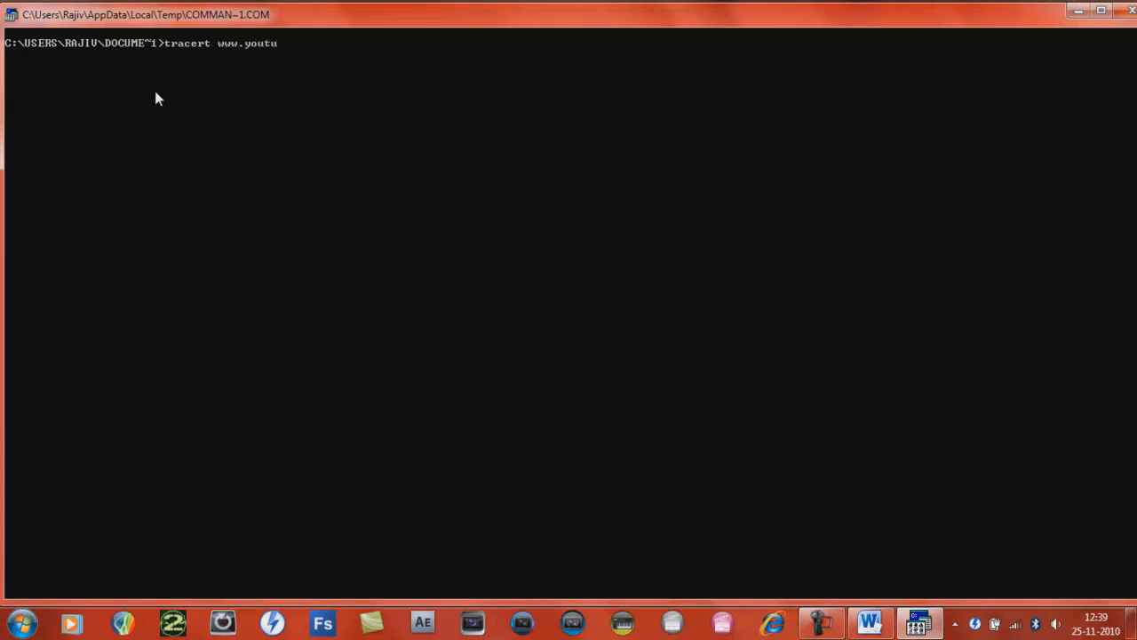
type("be.com")
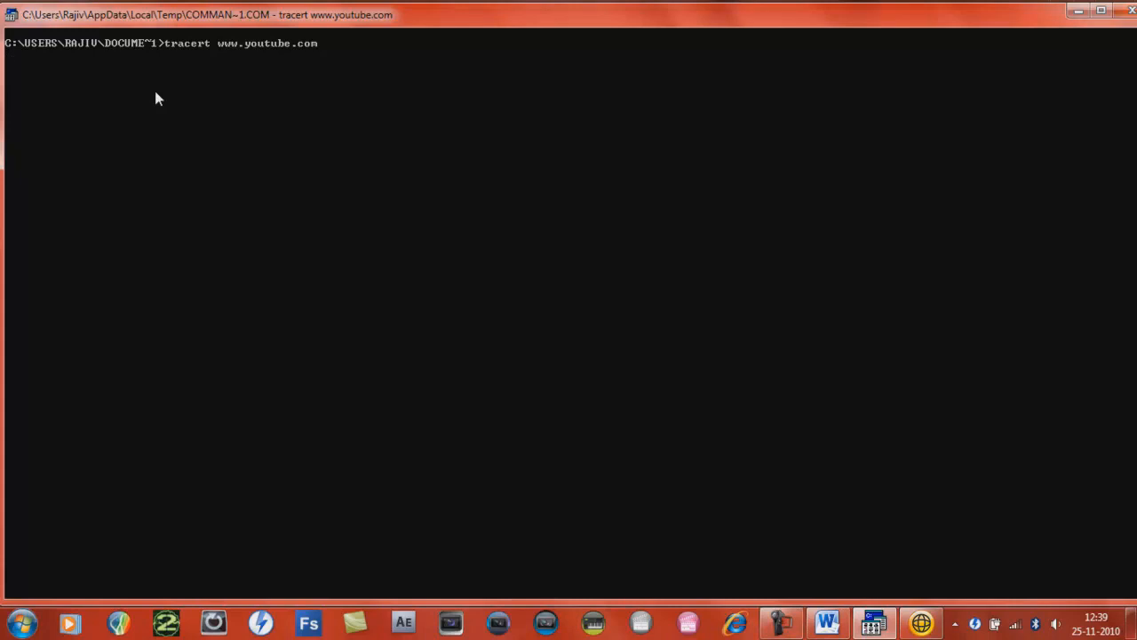
mouse_move(139, 67)
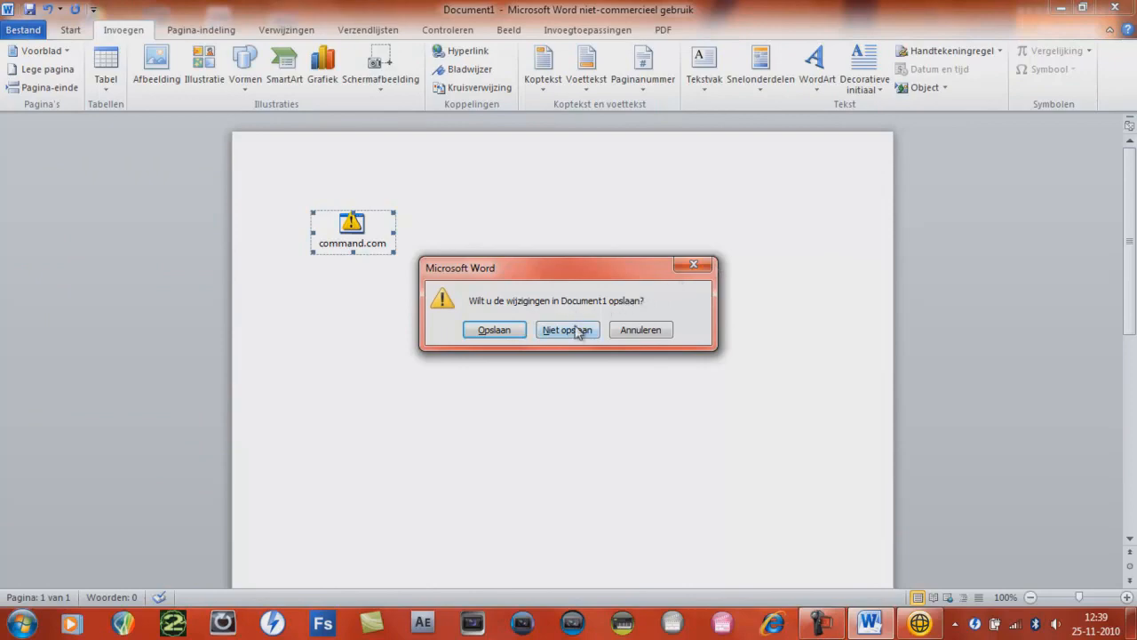
Close Word with Niet opslaan and dismiss the Norton alert with Ja.
left_click(567, 329)
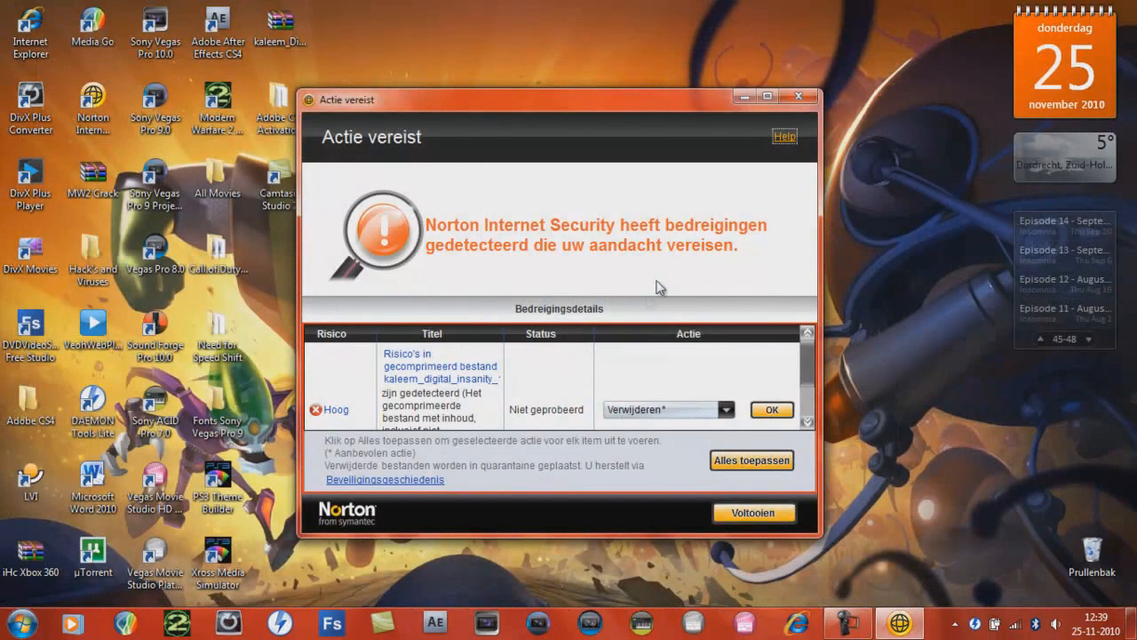
left_click(798, 96)
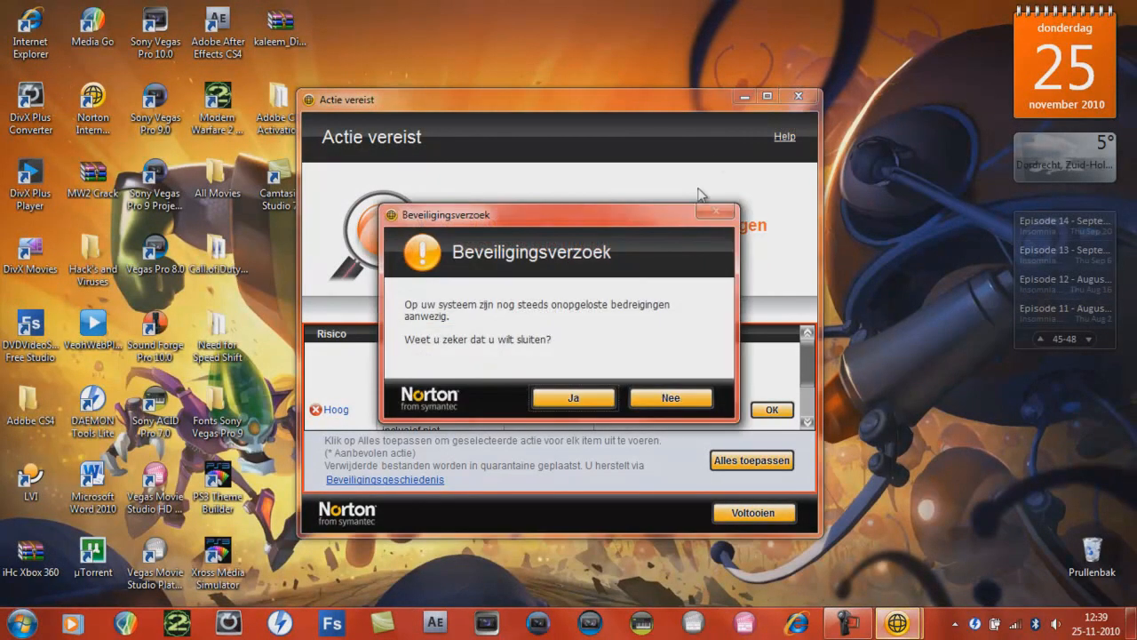
left_click(572, 397)
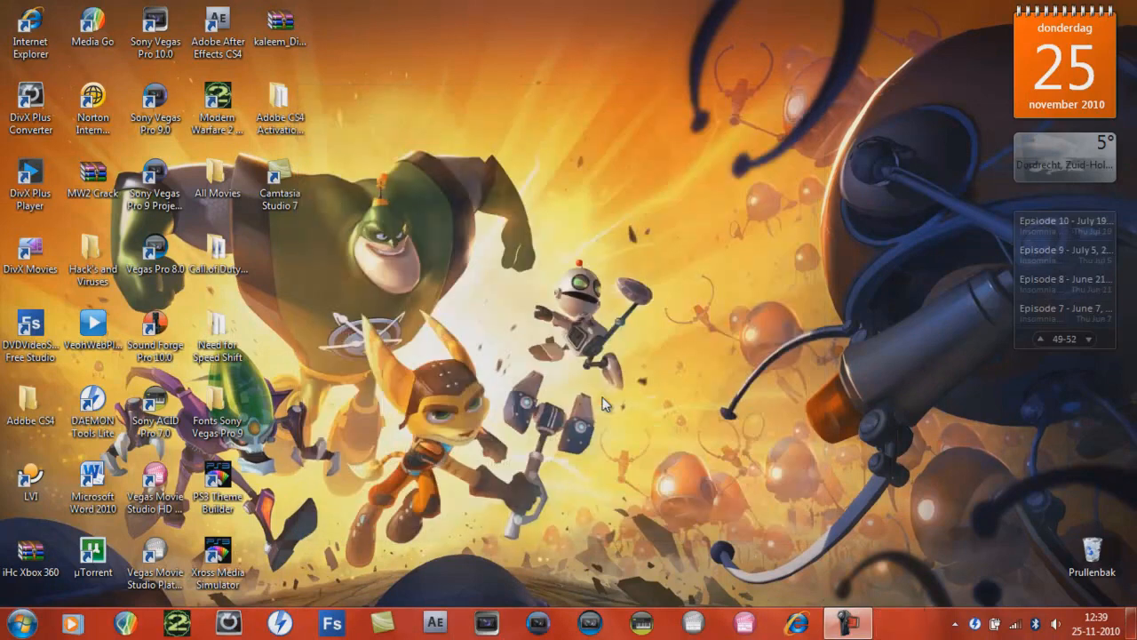
mouse_move(711, 407)
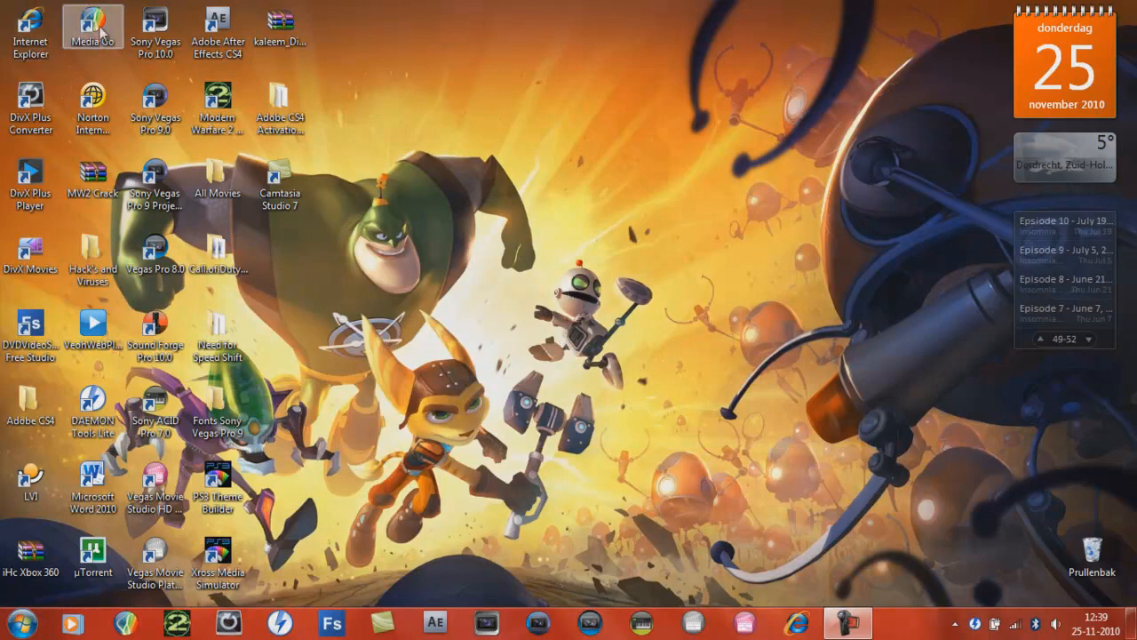
left_click(217, 32)
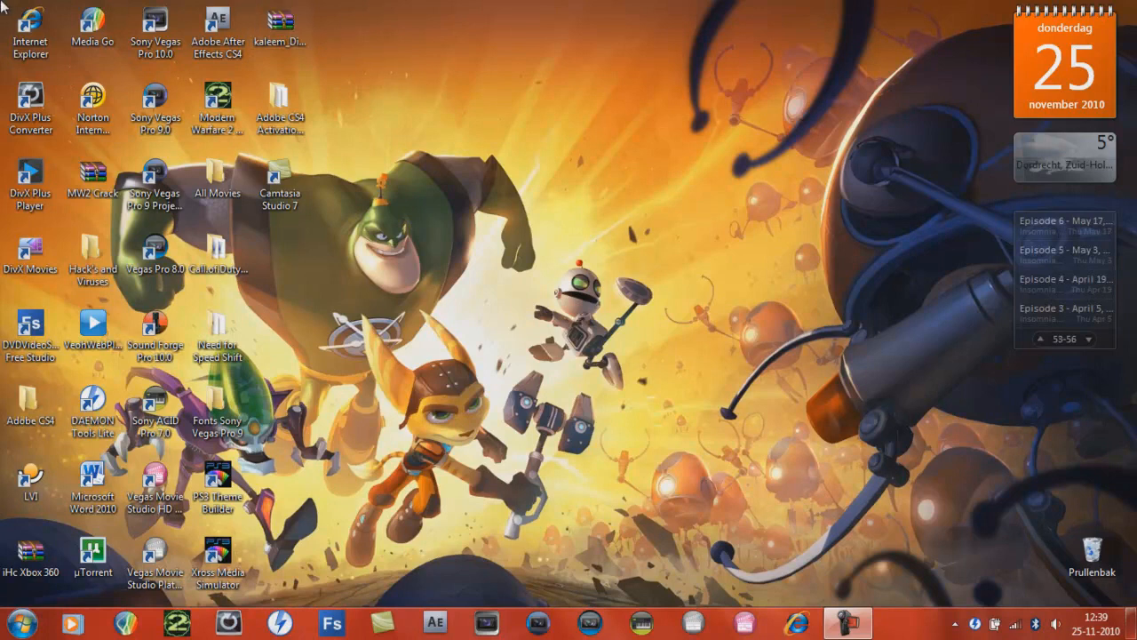
mouse_move(349, 19)
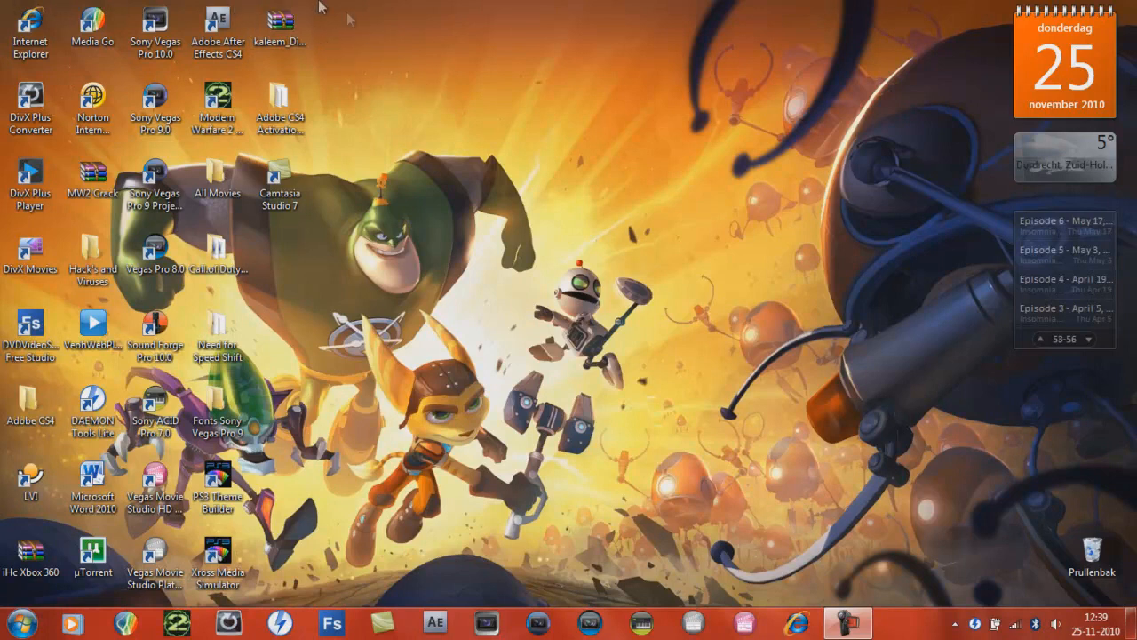
mouse_move(186, 7)
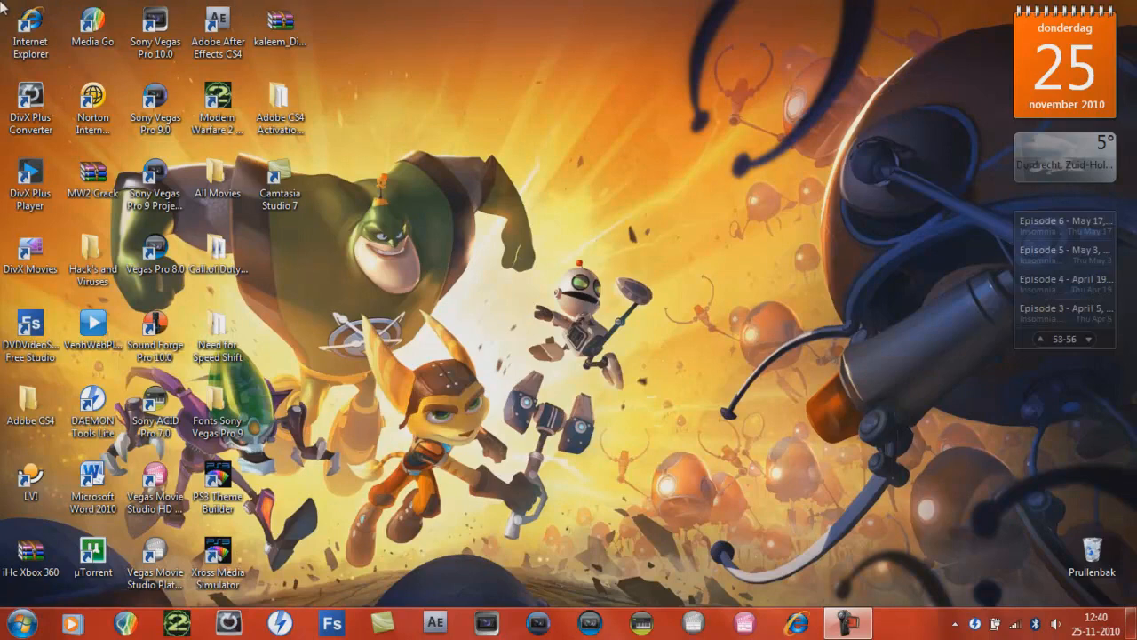
mouse_move(67, 7)
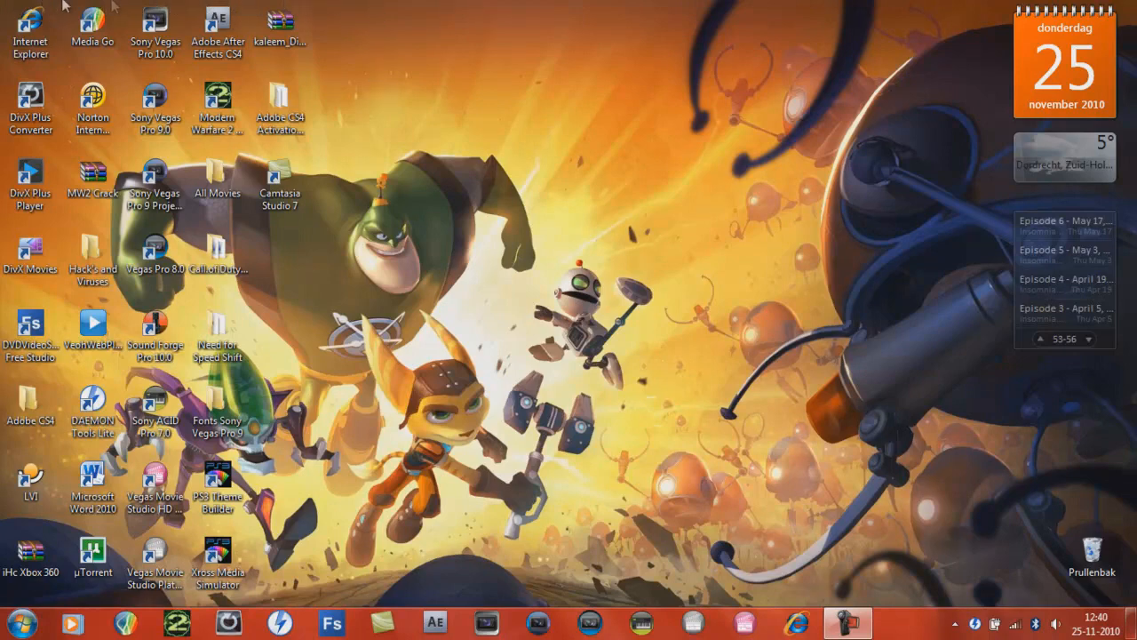
left_click(1071, 338)
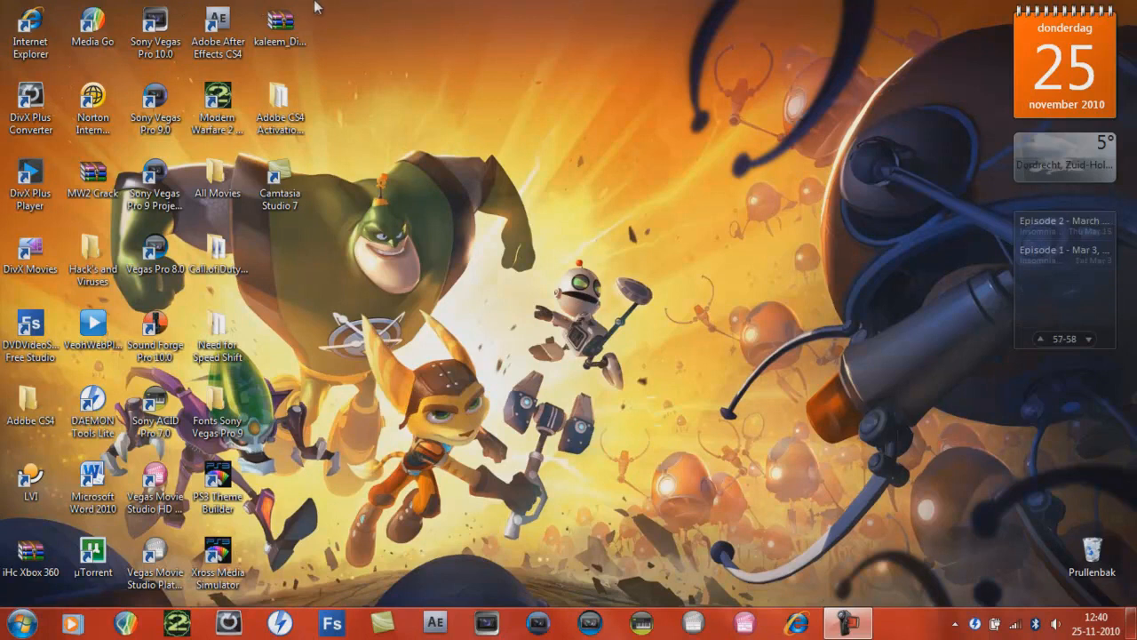